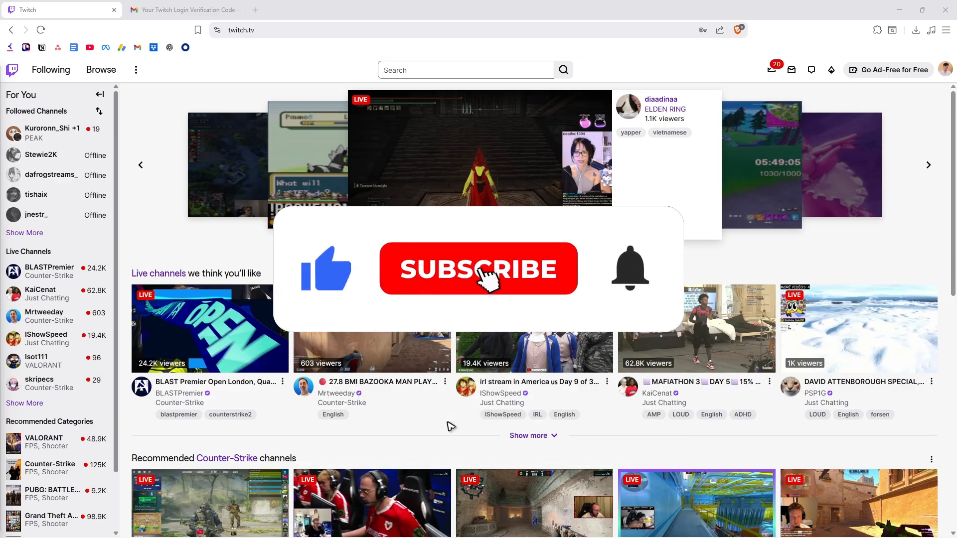
# Open the Twitch profile avatar dropdown showing Settings, Language and Log Out.
pyautogui.click(479, 271)
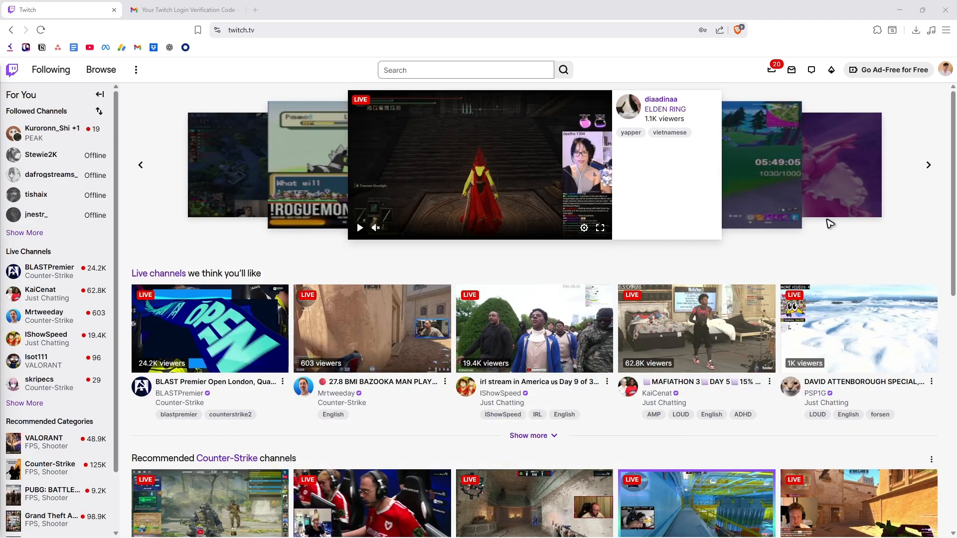
pyautogui.click(945, 69)
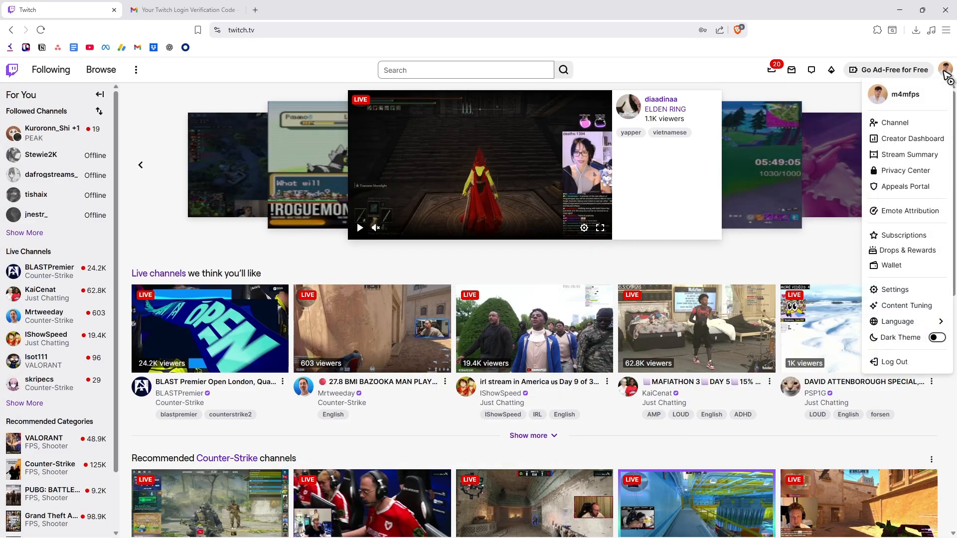
# Go to Twitch Settings > Connections and scroll through the linked services list.
pyautogui.click(891, 289)
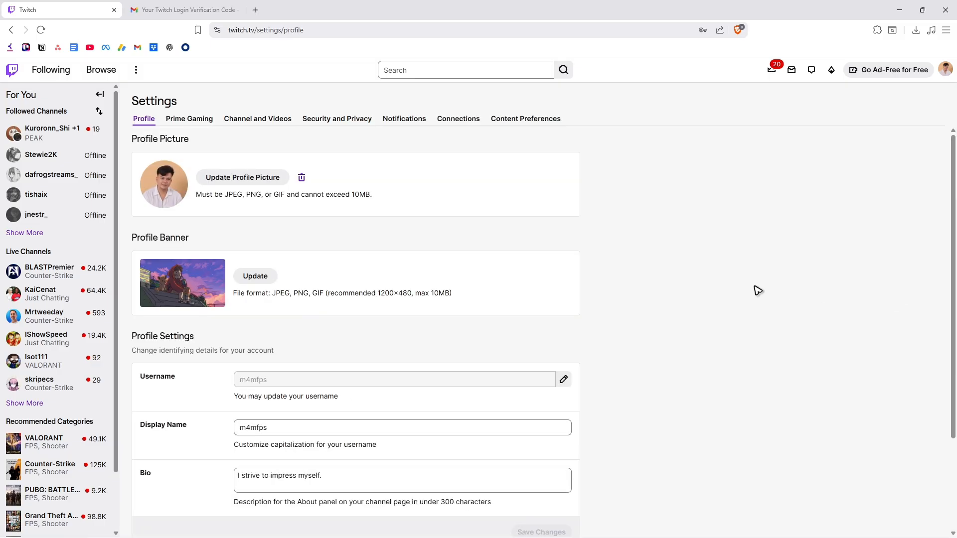
pyautogui.click(458, 118)
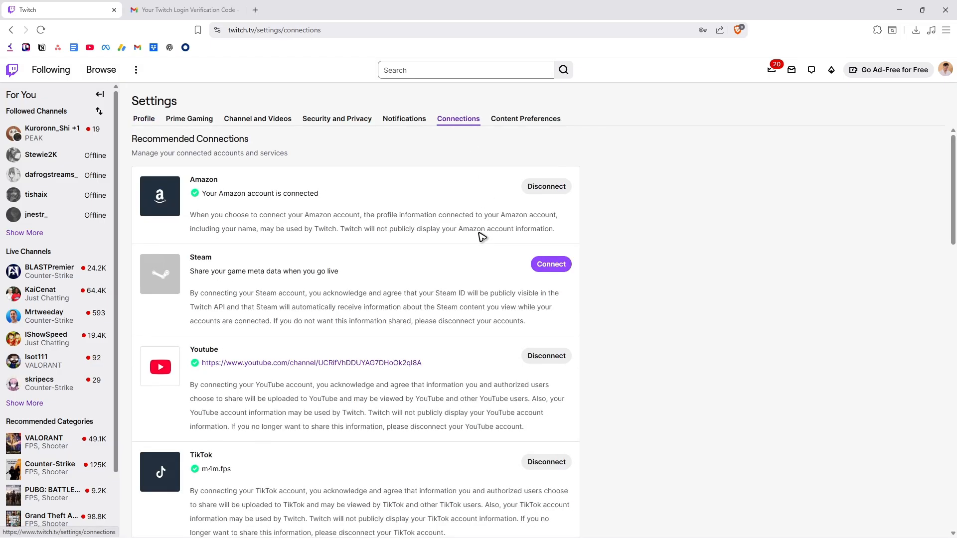
pyautogui.scroll(-3)
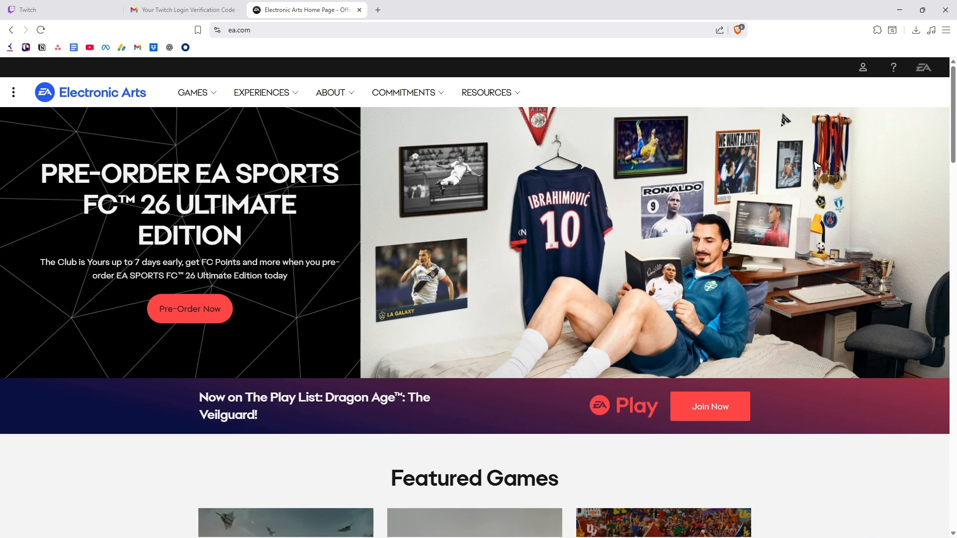
# Sign in to the EA account from the ea.com profile icon menu.
pyautogui.click(862, 67)
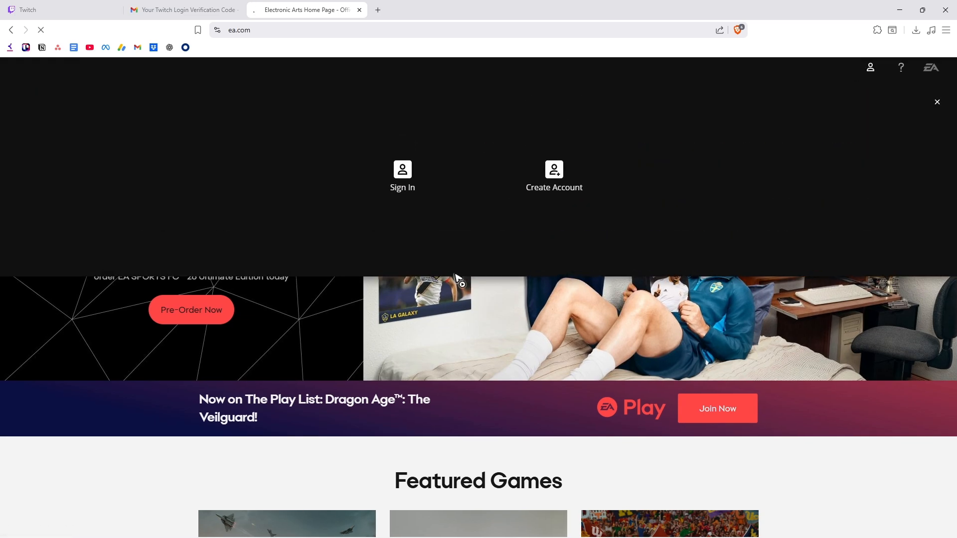
pyautogui.click(937, 102)
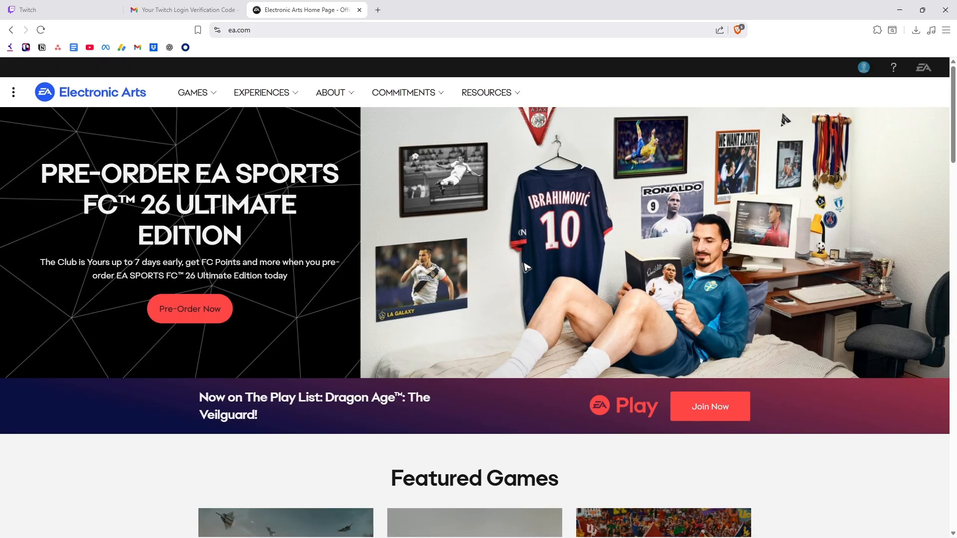
pyautogui.click(864, 67)
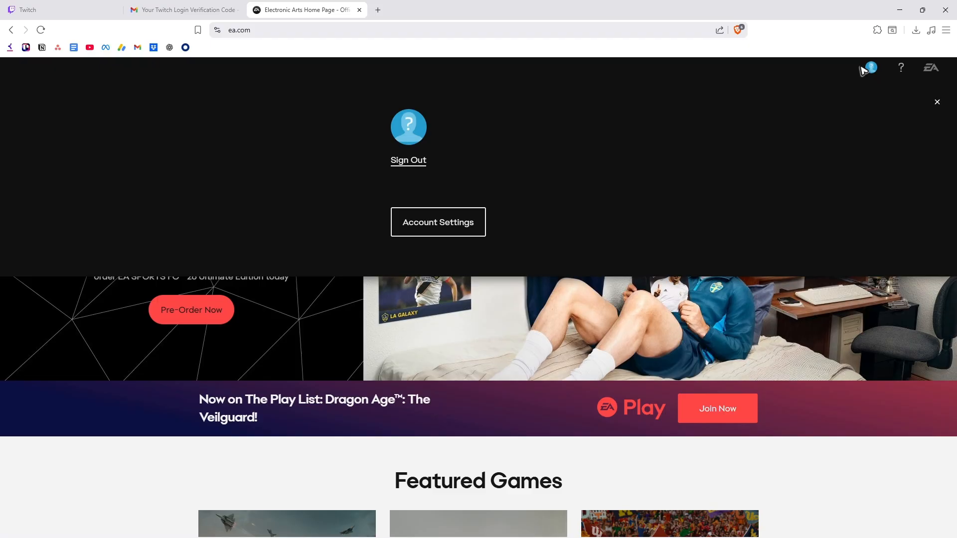
# Go to Account Settings and request the emailed verification code to enter it.
pyautogui.click(438, 222)
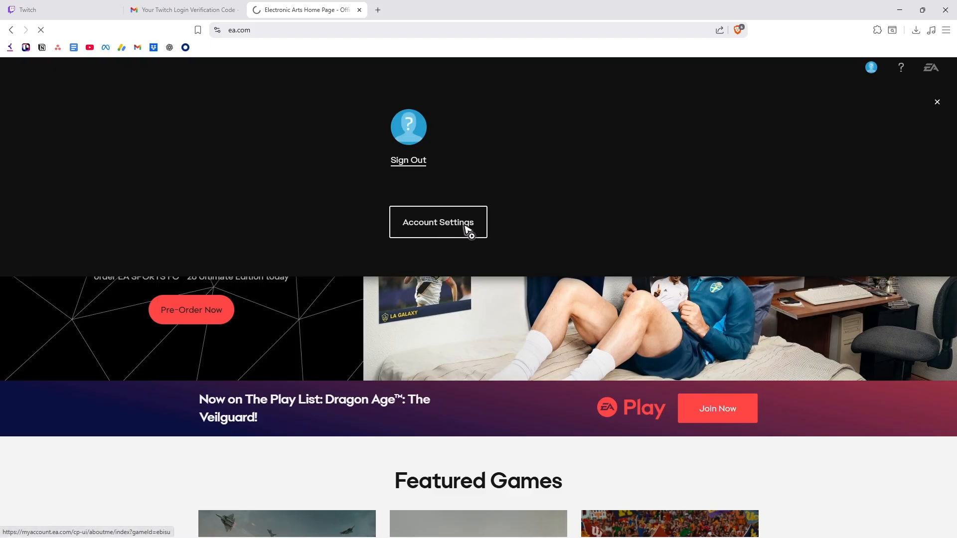
pyautogui.click(438, 221)
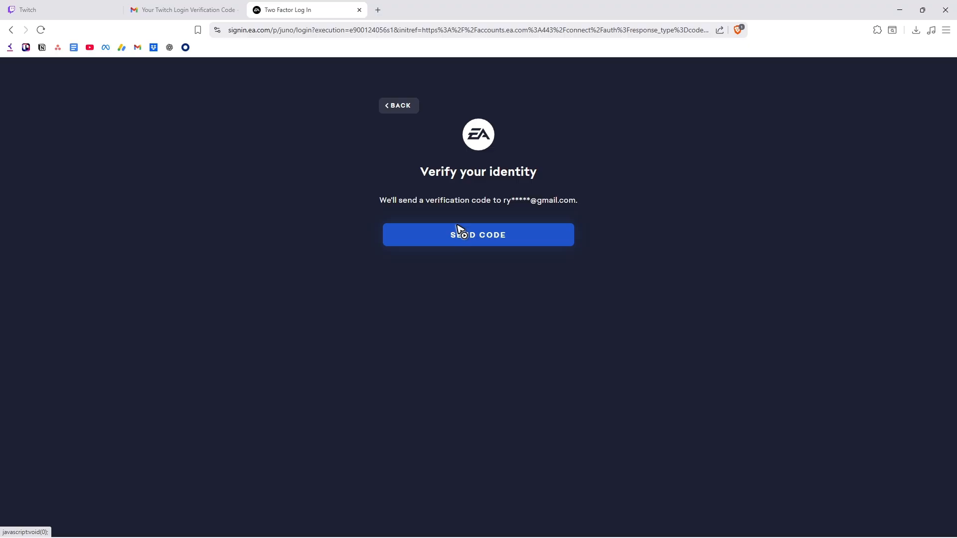
pyautogui.click(478, 235)
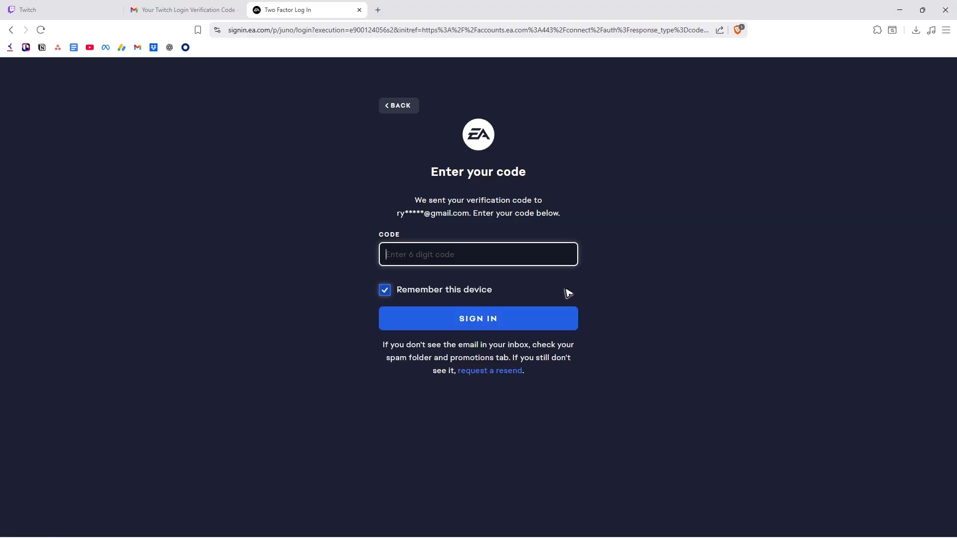
pyautogui.click(478, 319)
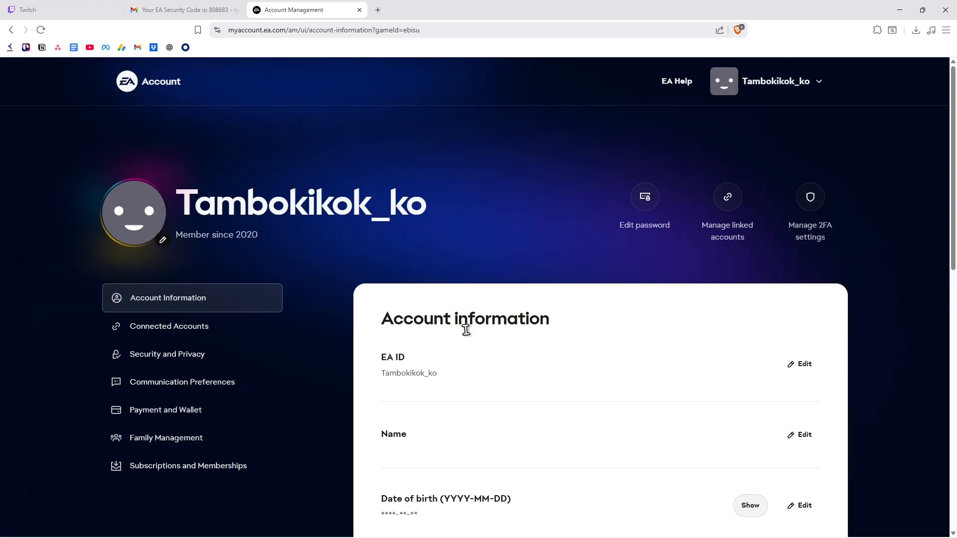
pyautogui.moveTo(183, 329)
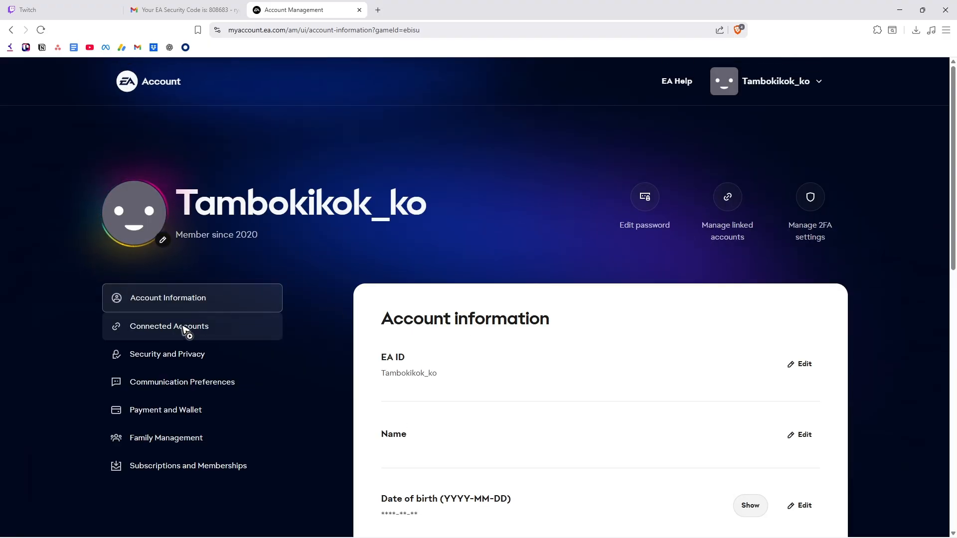
# Open Connected Accounts, choose Twitch under Not linked, and continue to Twitch.
pyautogui.click(168, 326)
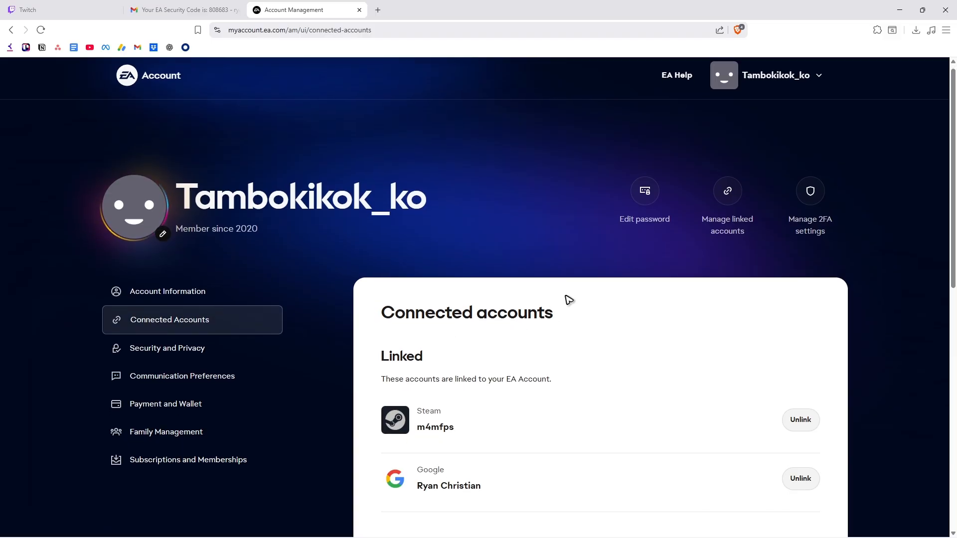
pyautogui.scroll(-3)
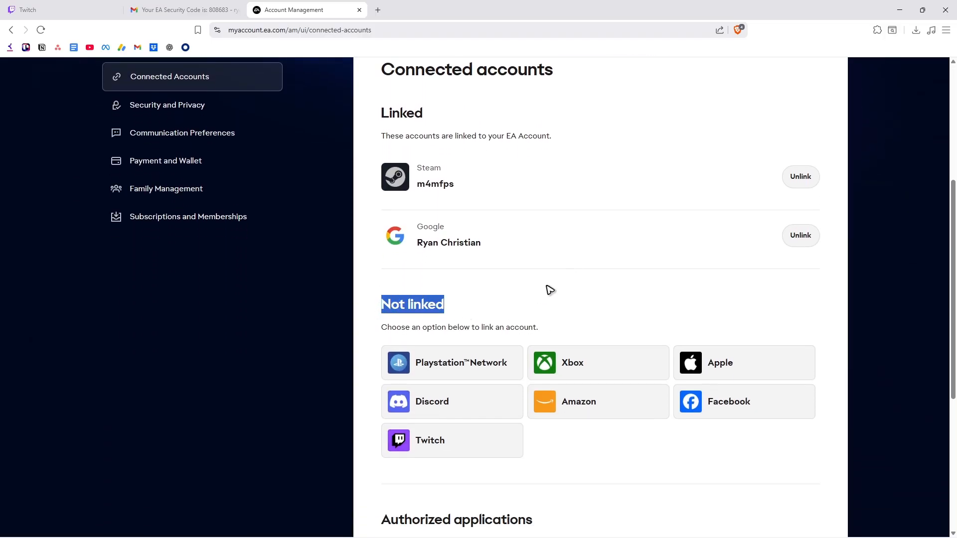
pyautogui.click(430, 440)
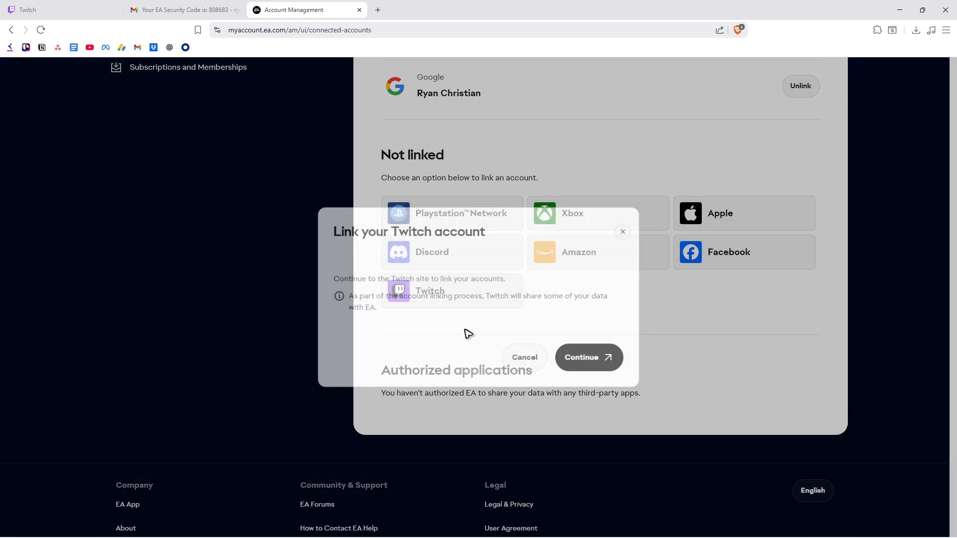
pyautogui.click(588, 357)
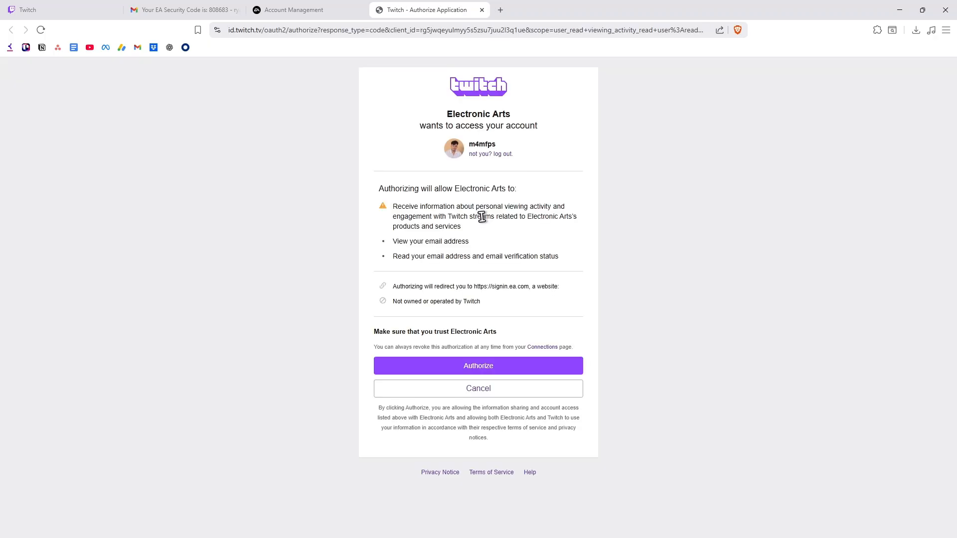
pyautogui.moveTo(59, 20)
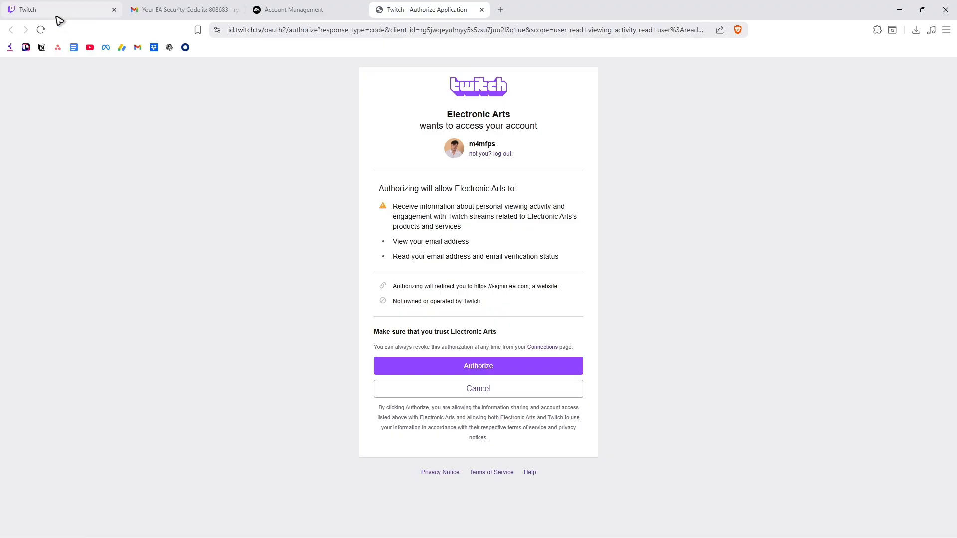
pyautogui.moveTo(602, 153)
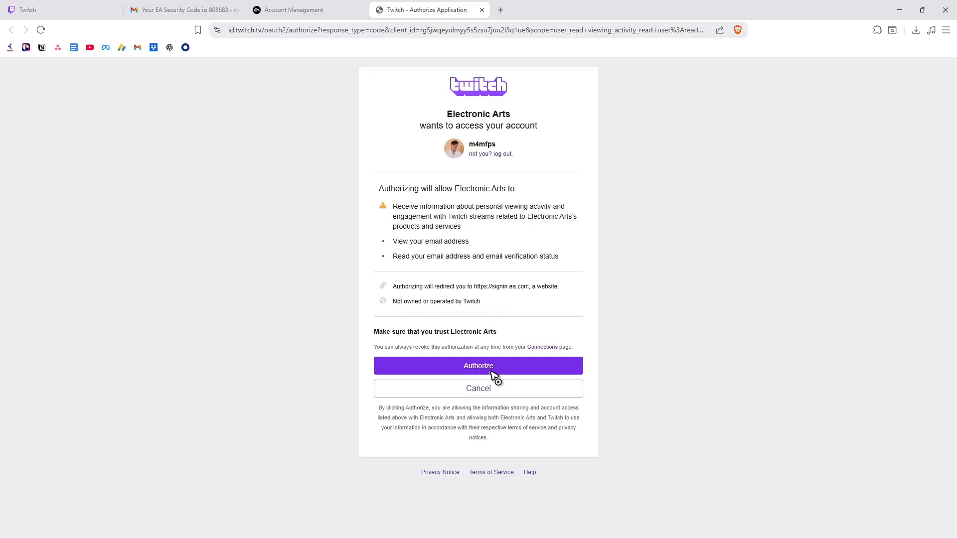
# Authorize Electronic Arts on Twitch's Authorize Application page.
pyautogui.click(478, 366)
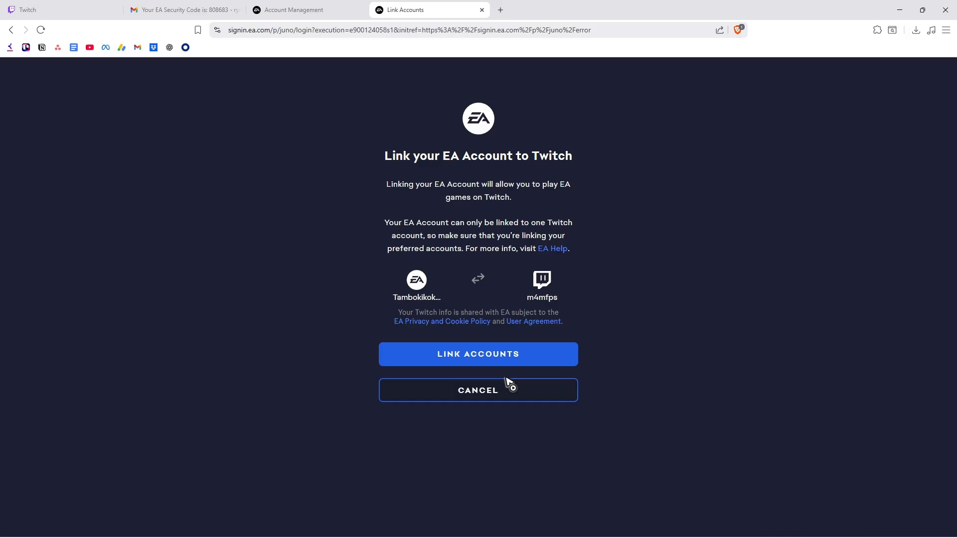
pyautogui.moveTo(443, 181)
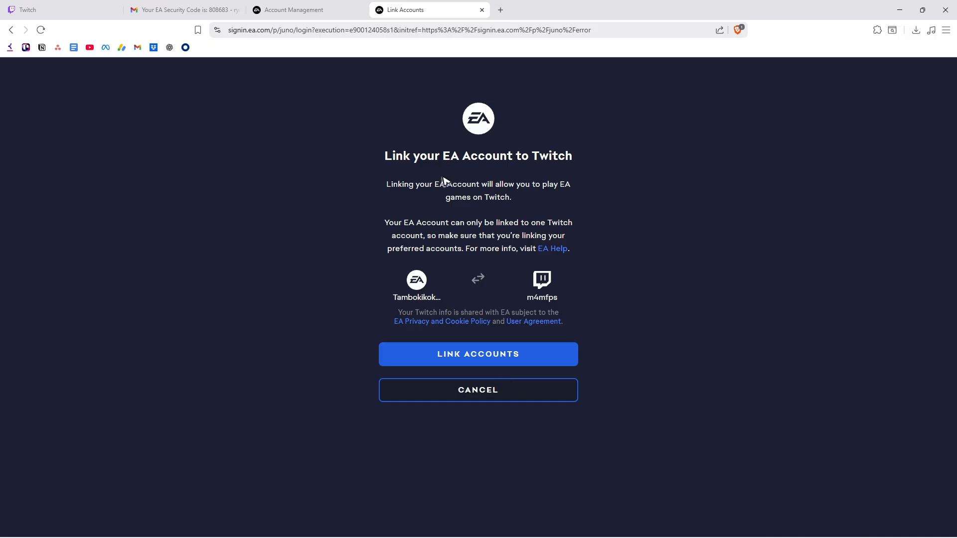
pyautogui.moveTo(393, 111)
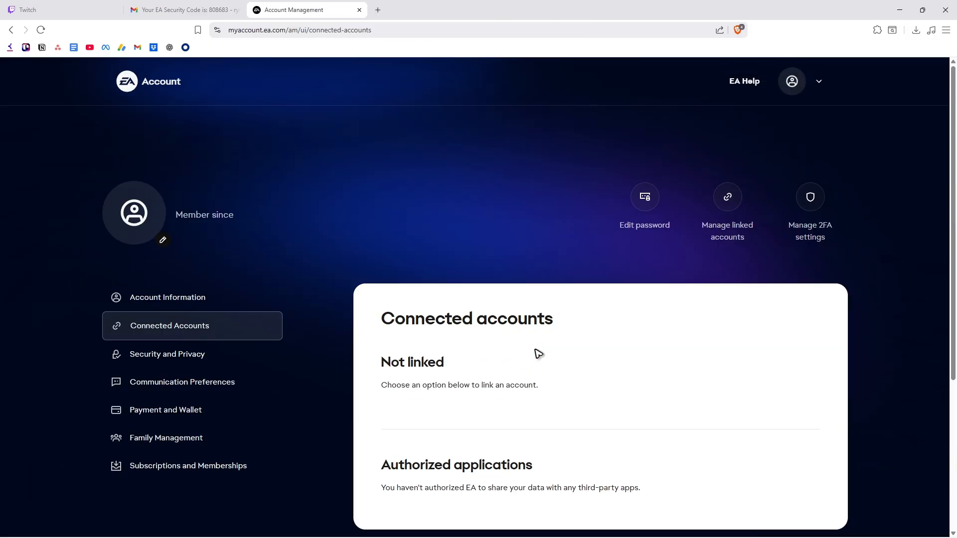
# Scroll the Connected accounts page to confirm Twitch appears under Linked with Steam and Google.
pyautogui.scroll(-3)
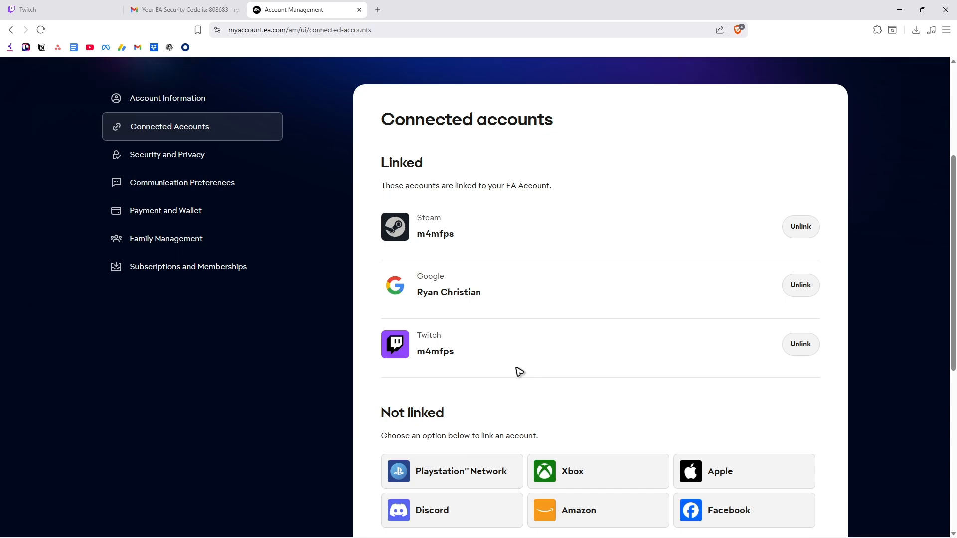
pyautogui.scroll(-3)
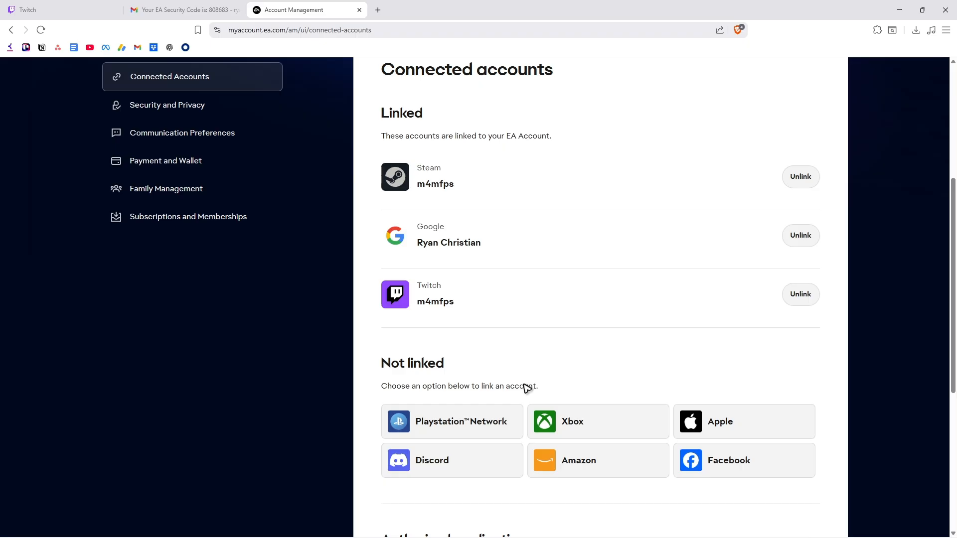
pyautogui.scroll(-3)
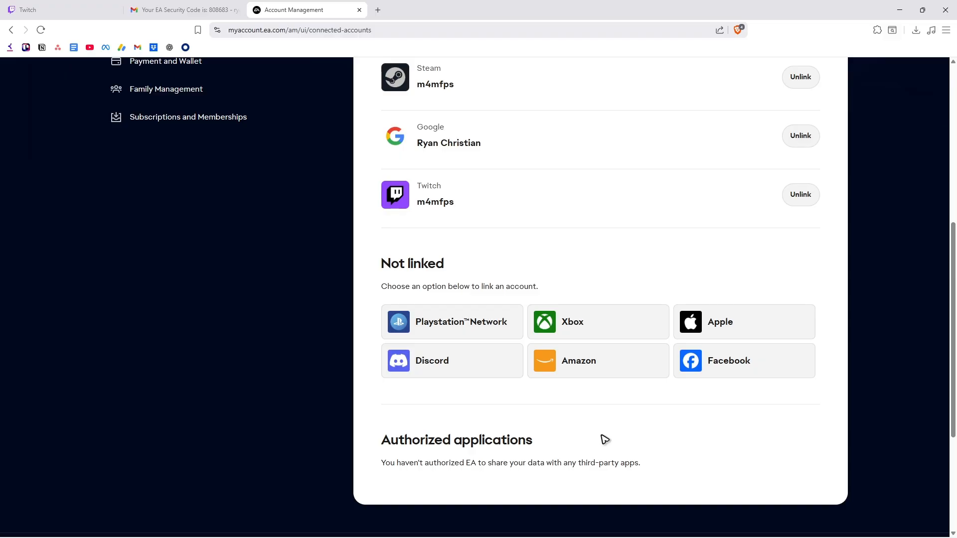
pyautogui.moveTo(571, 407)
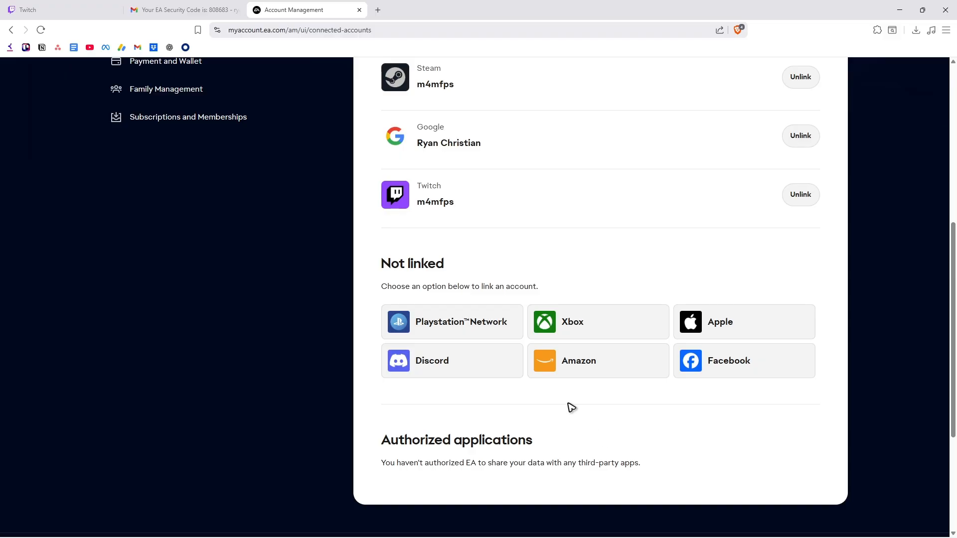